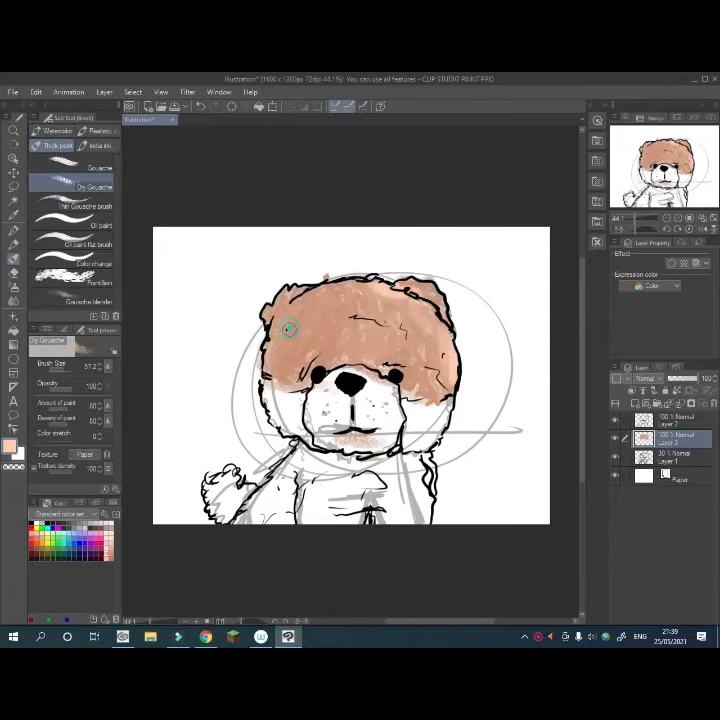
pyautogui.moveTo(288, 406)
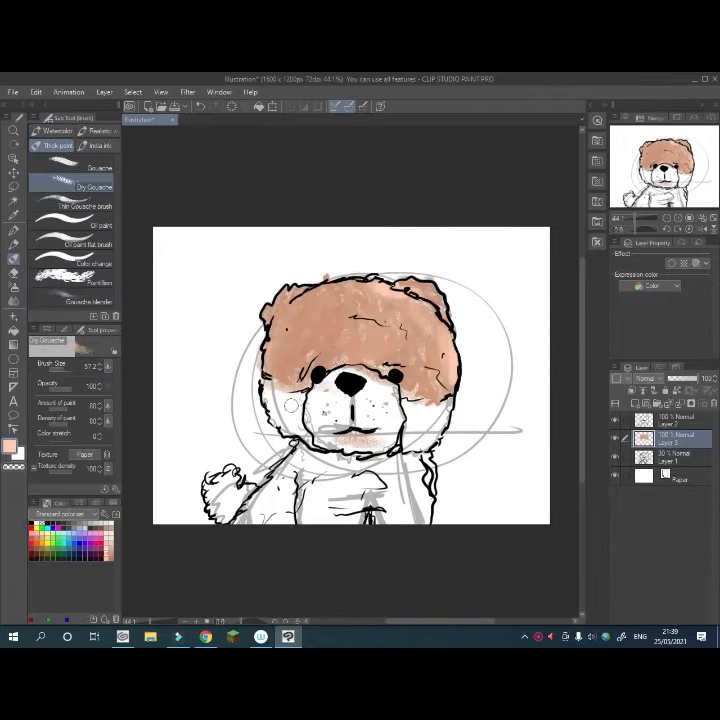